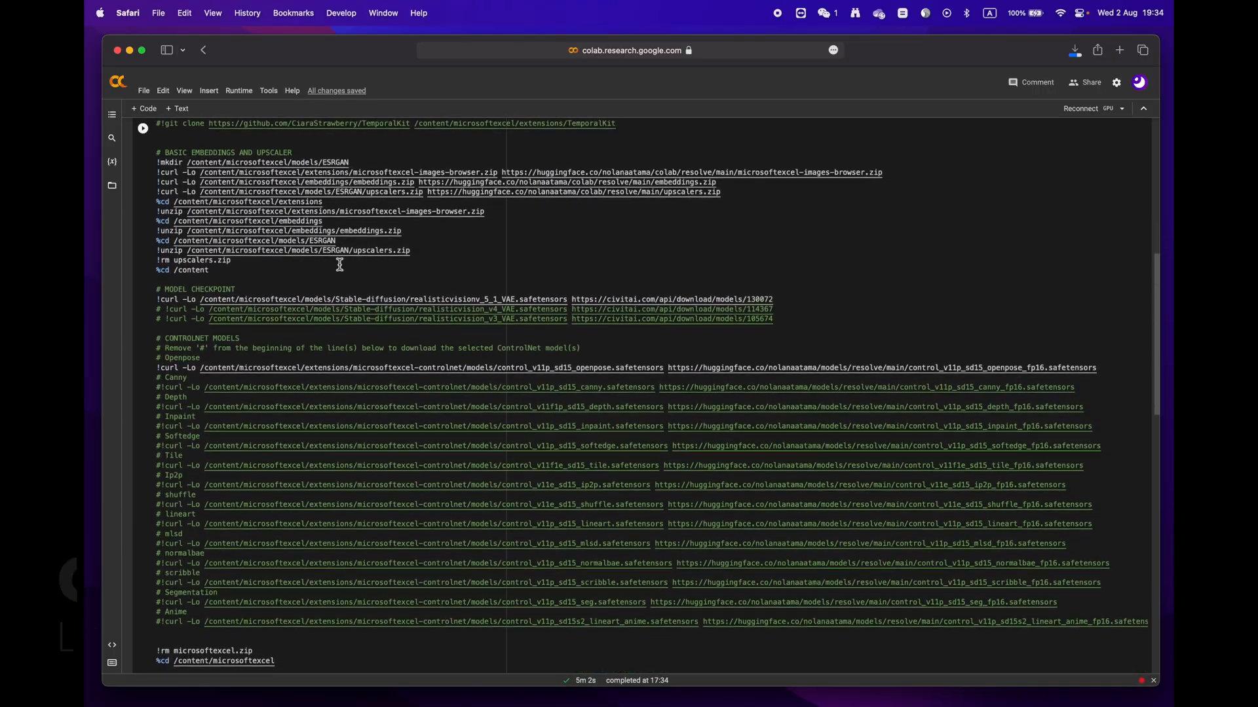
Scroll the notebook down past the install cell to the Drive-mount and library steps
scroll(down, 3)
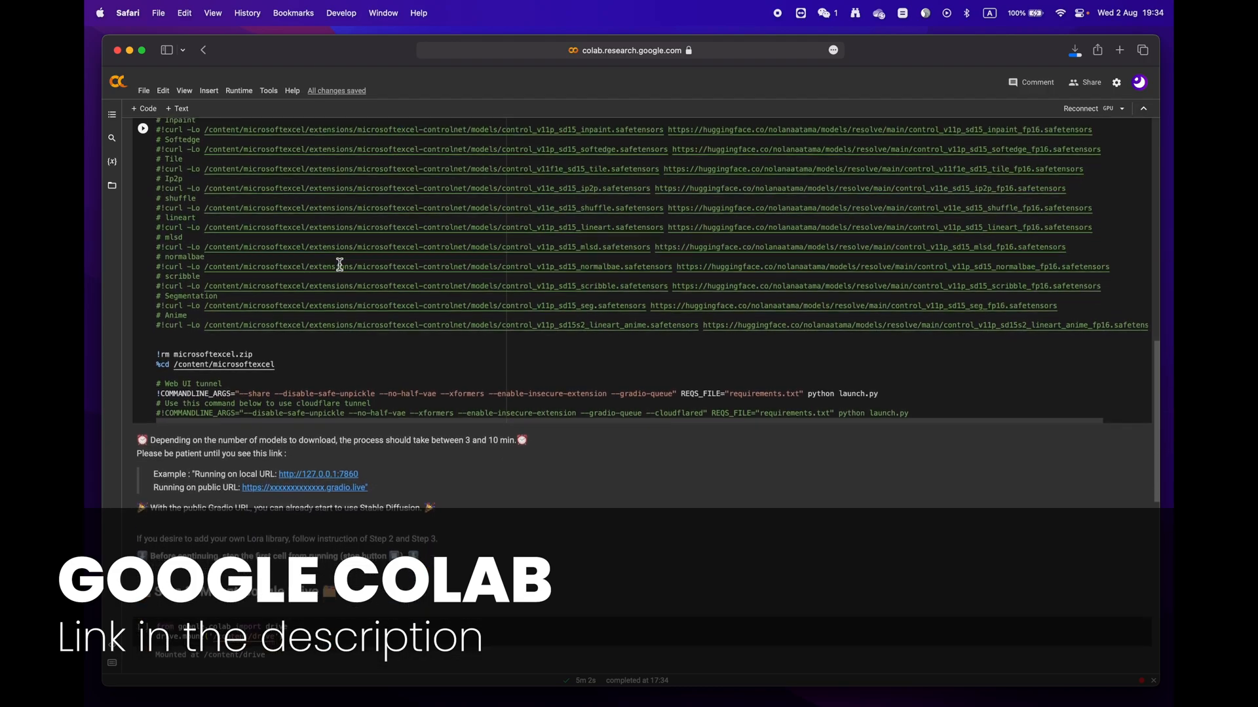
scroll(down, 3)
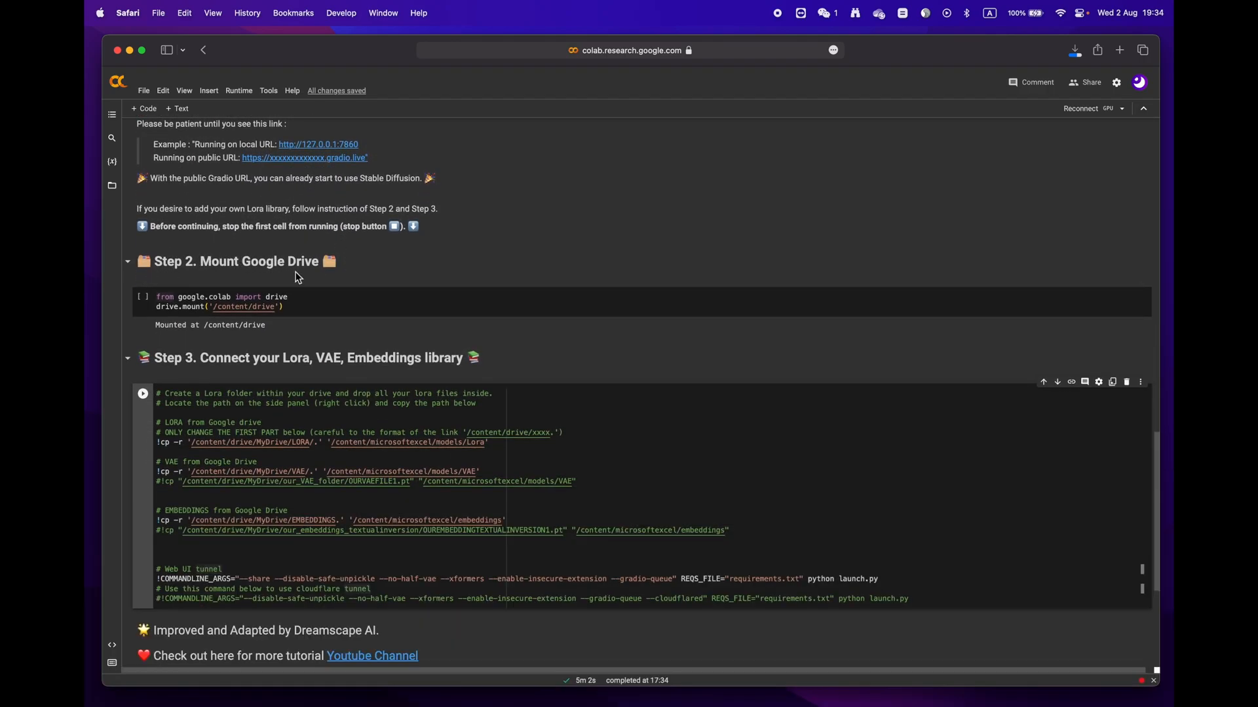
scroll(down, 3)
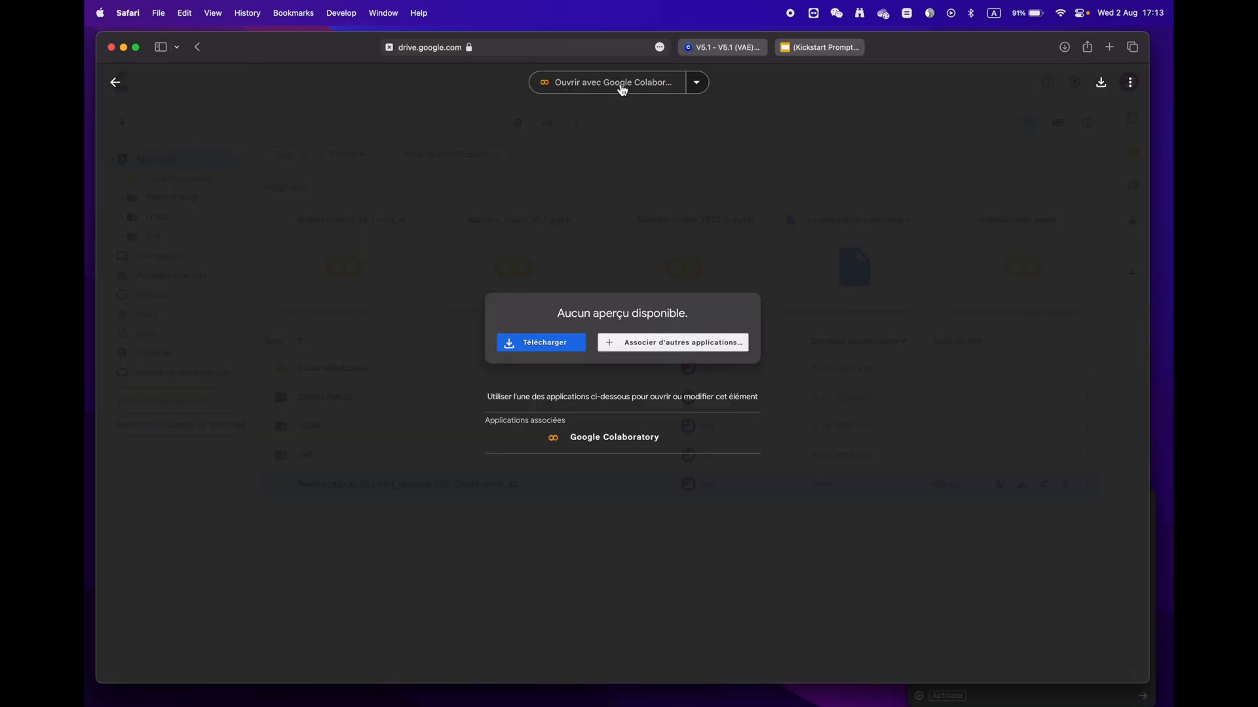
Open the RealisticVision_V5.1 notebook from Drive with 'Ouvrir avec Google Colaboratory'
click(613, 81)
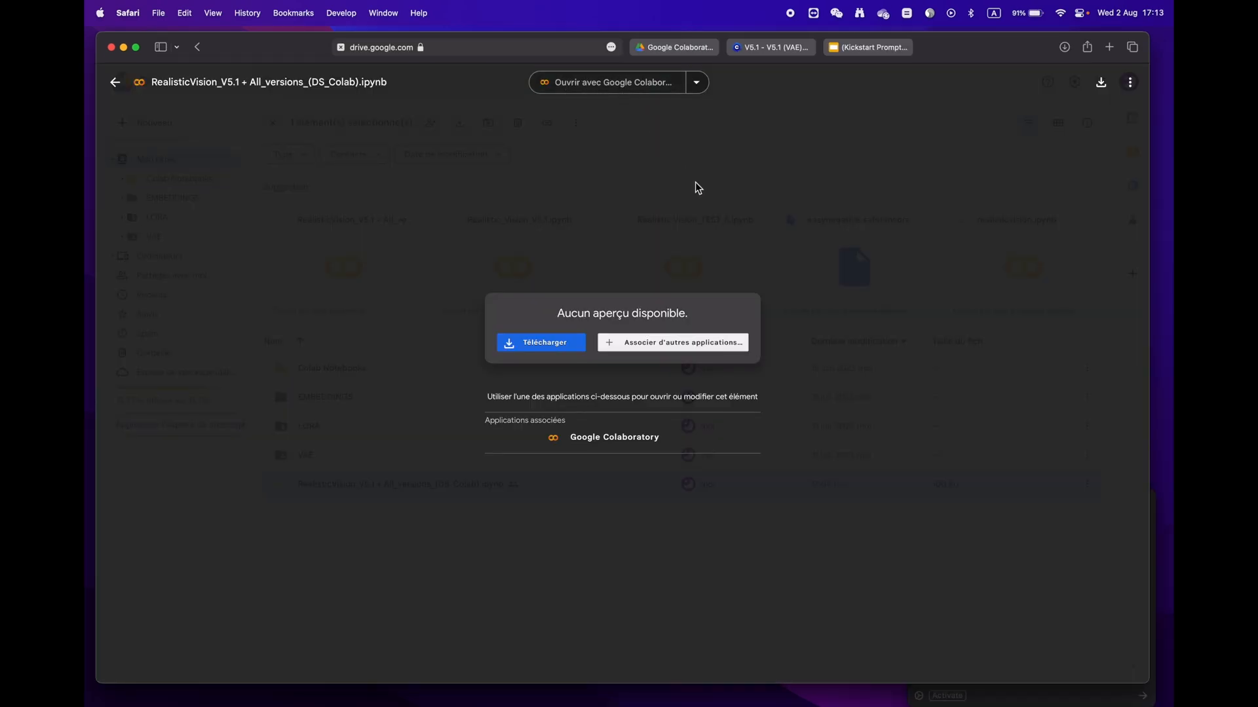
click(614, 437)
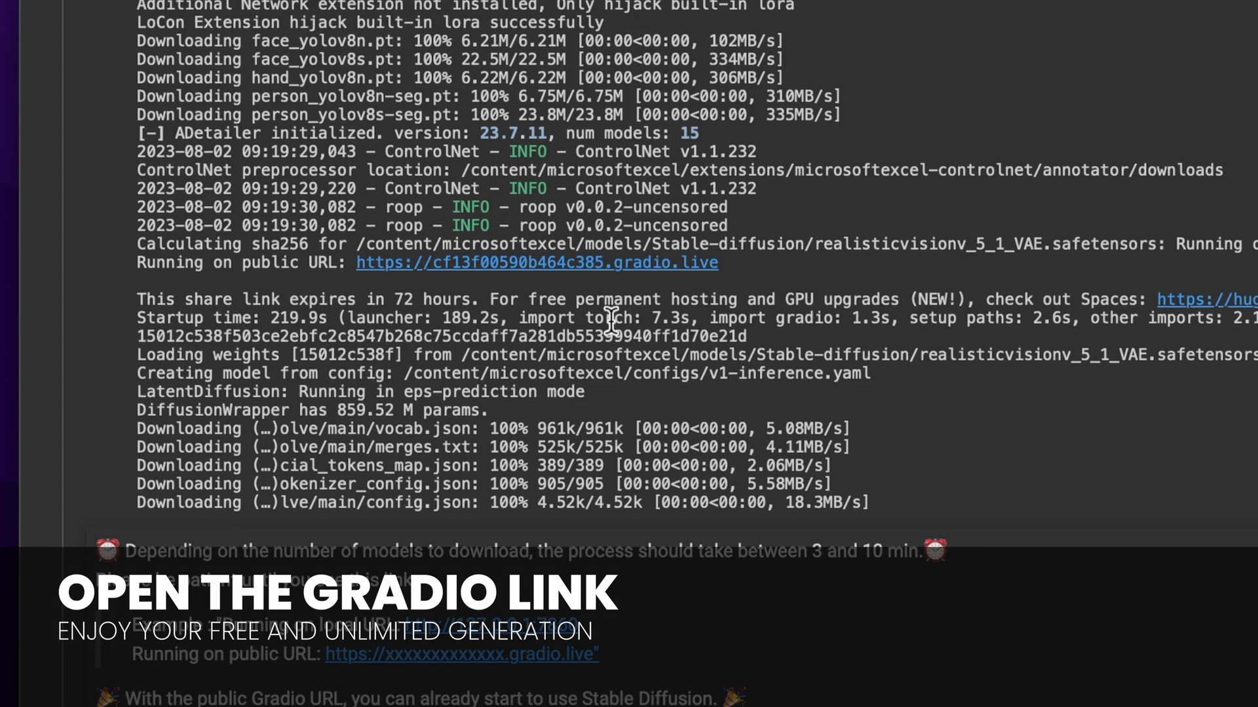
Follow the cell output's public gradio.live URL to load the Stable Diffusion WebUI
click(538, 262)
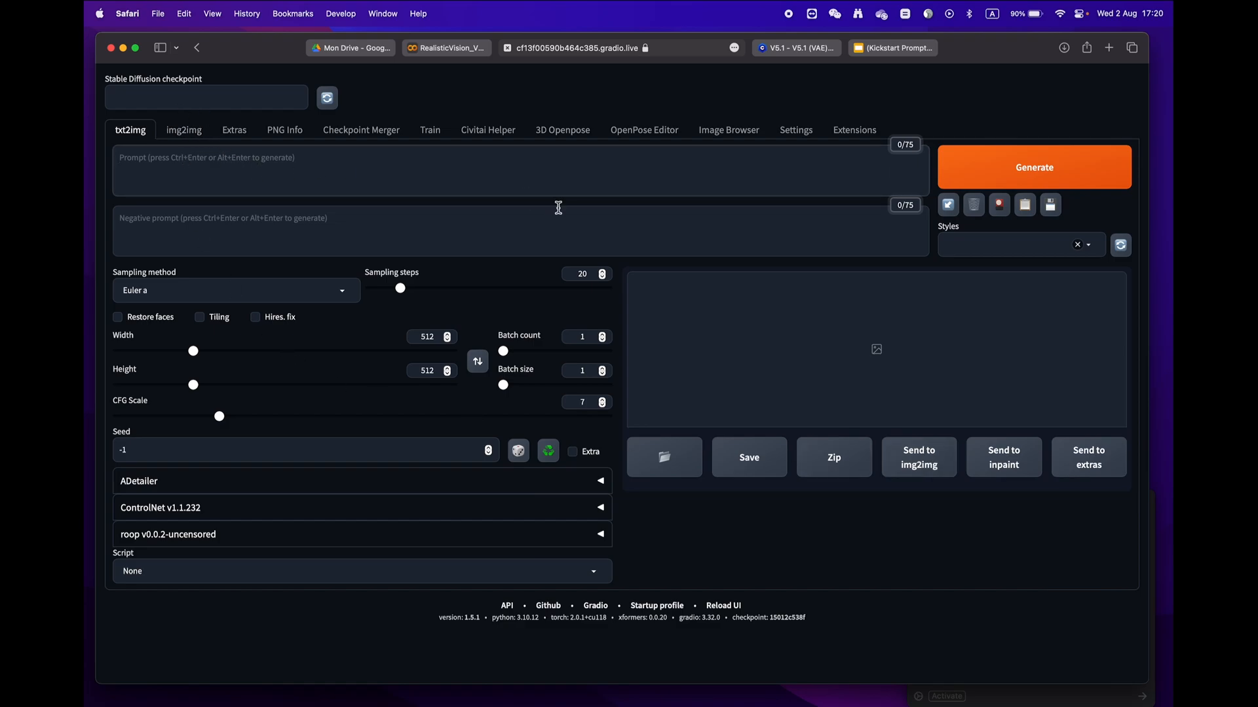
mouse_move(799, 67)
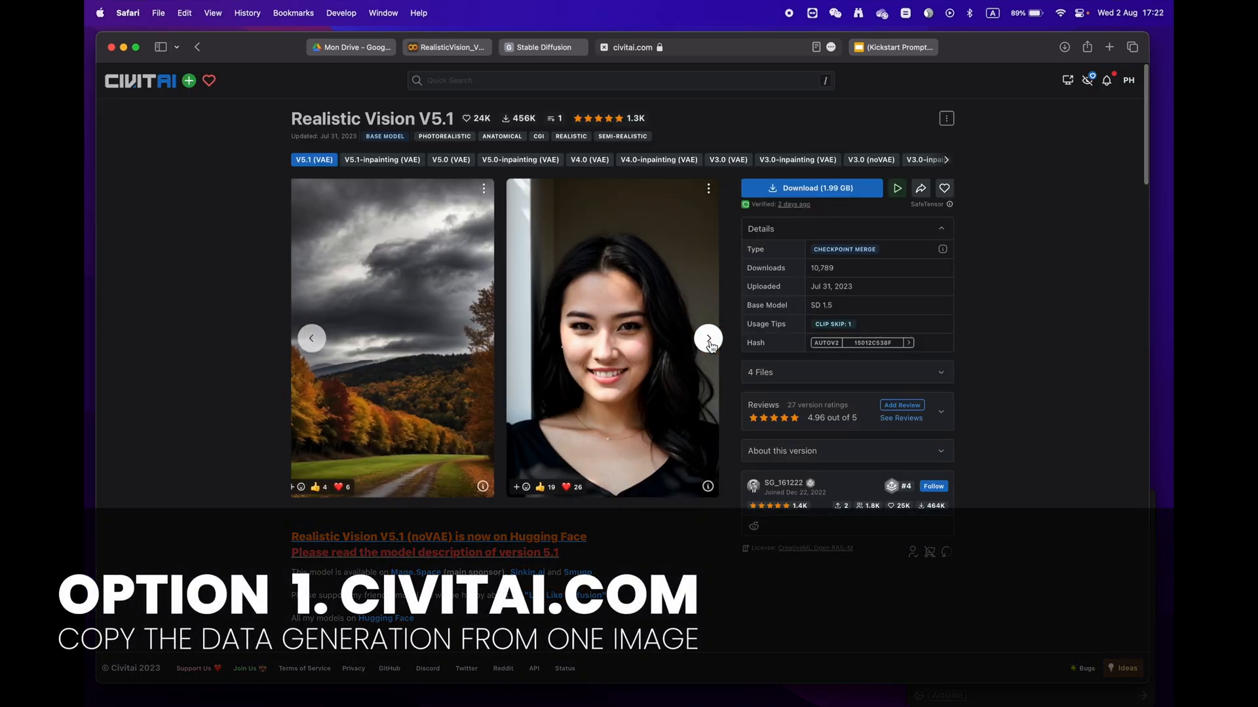
Browse to the next Civitai example image to take its blond-hair generation data
click(708, 338)
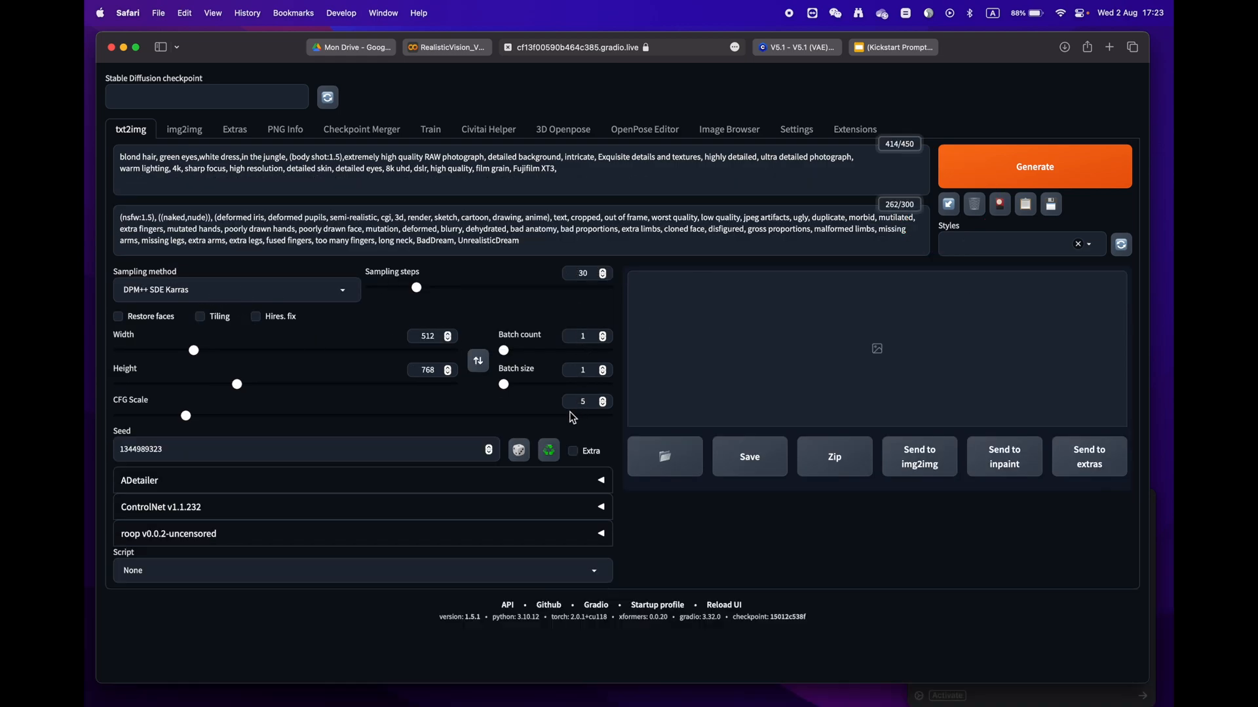
Enable Hires. fix with Upscale by 2, then switch to the PNG Info page
click(256, 315)
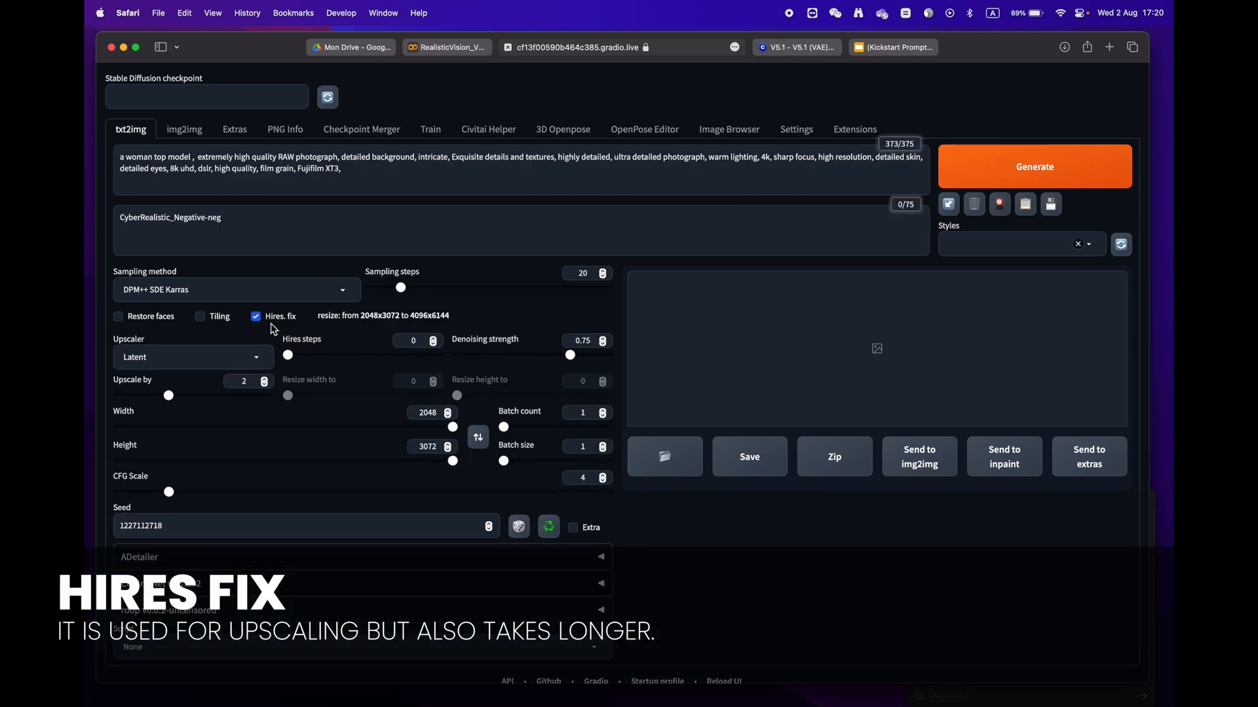
click(256, 316)
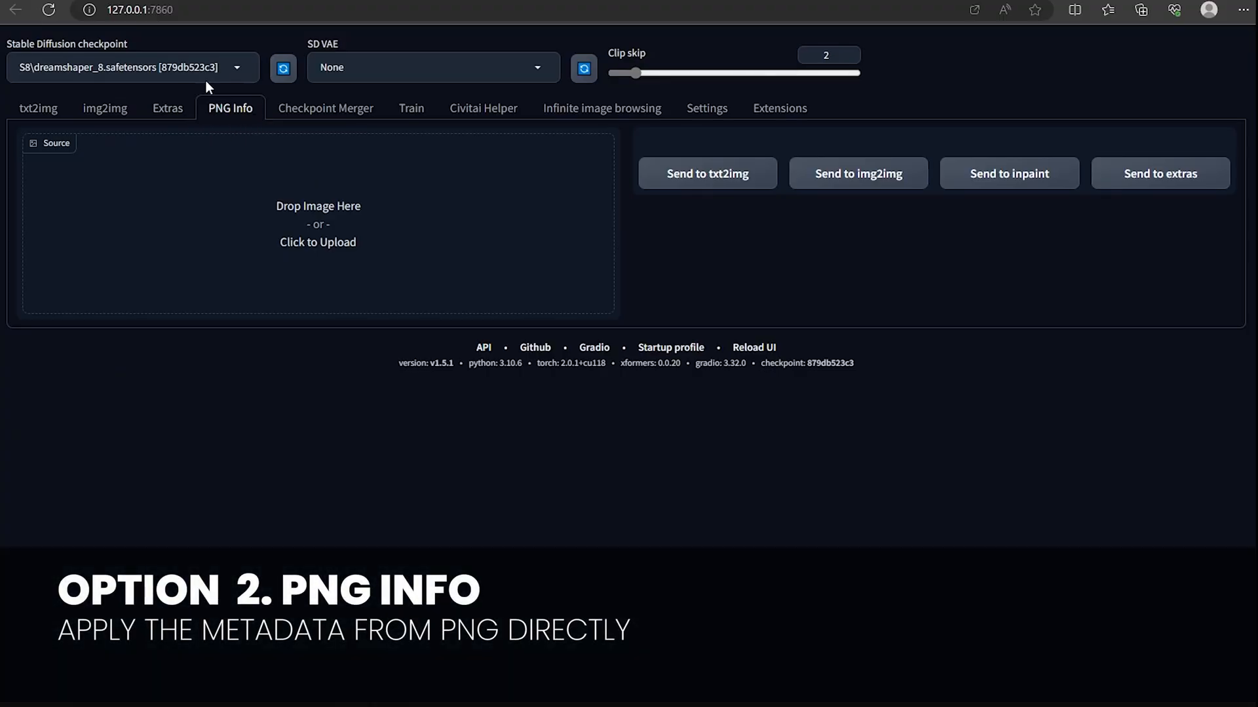
Upload a PNG to read its Walter White Night King settings and send them to txt2img
click(317, 233)
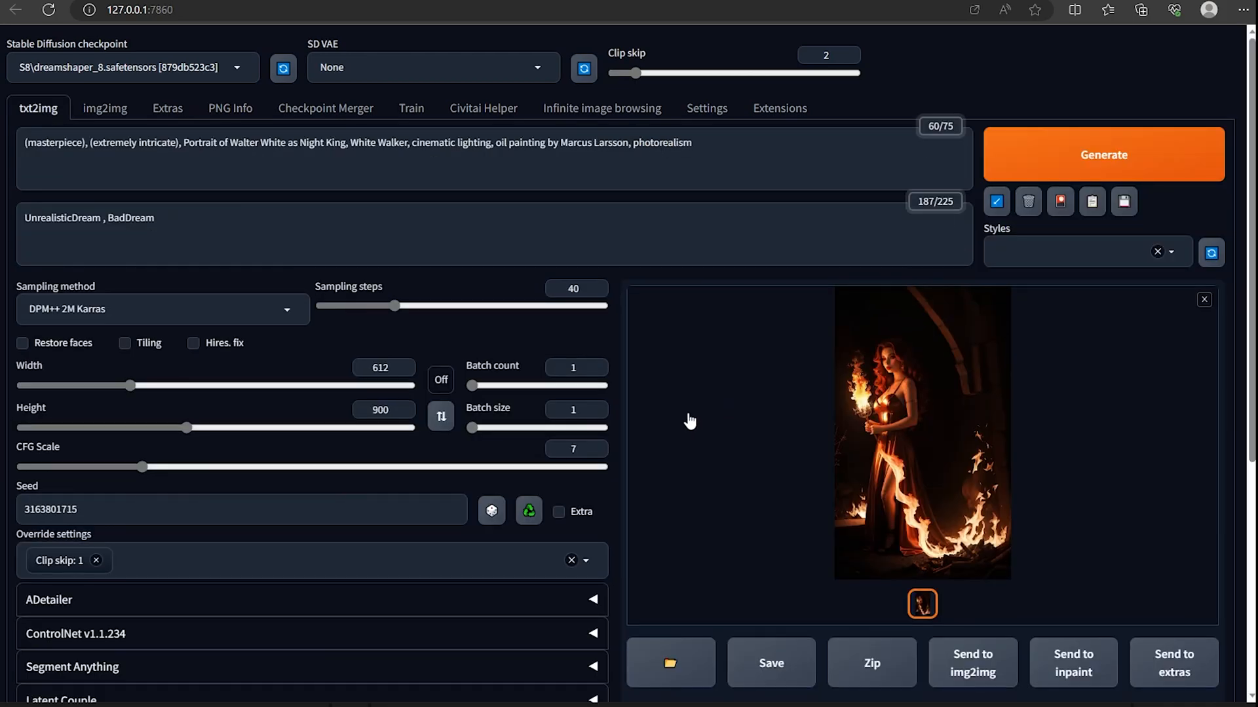
click(1103, 155)
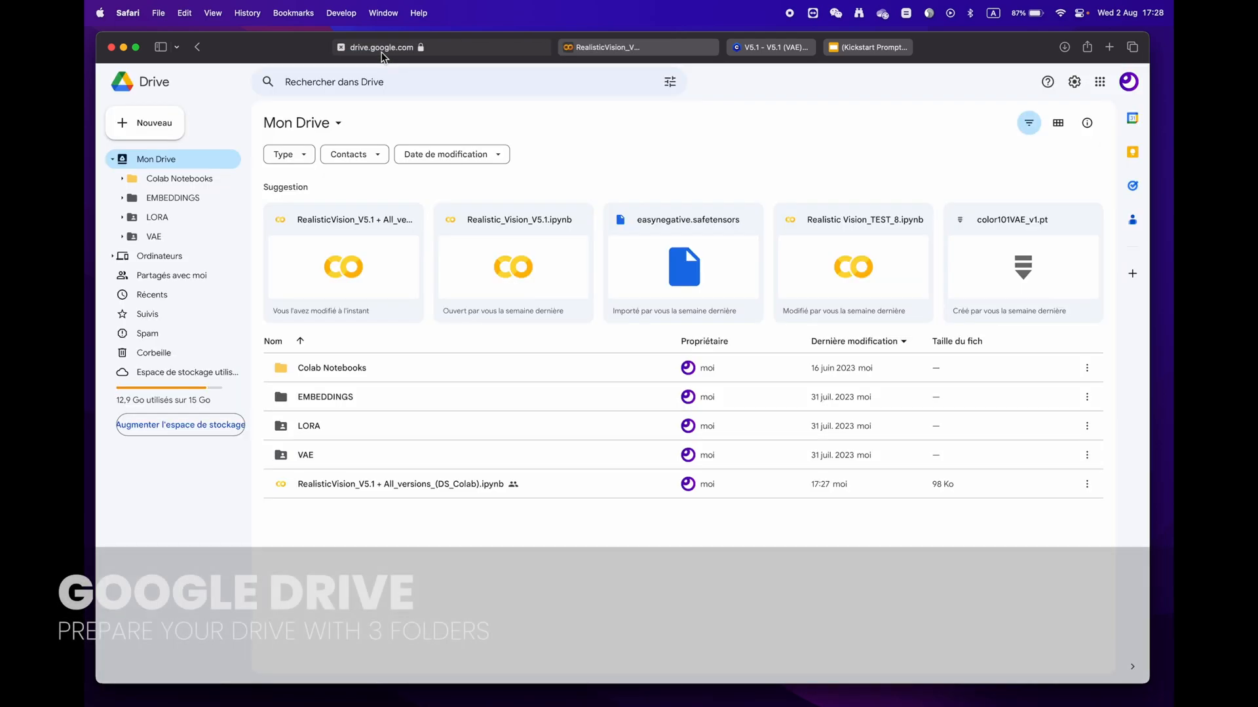
mouse_move(363, 439)
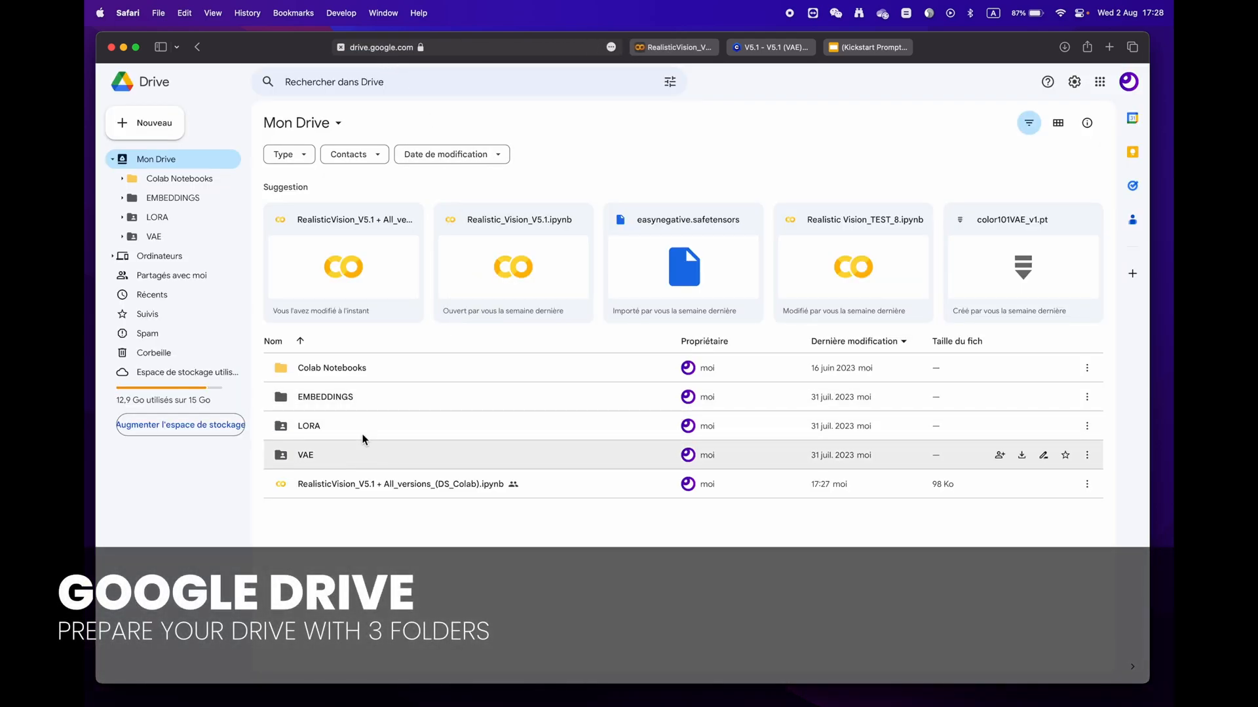
Enter the LORA folder in My Drive alongside EMBEDDINGS and VAE
double_click(309, 426)
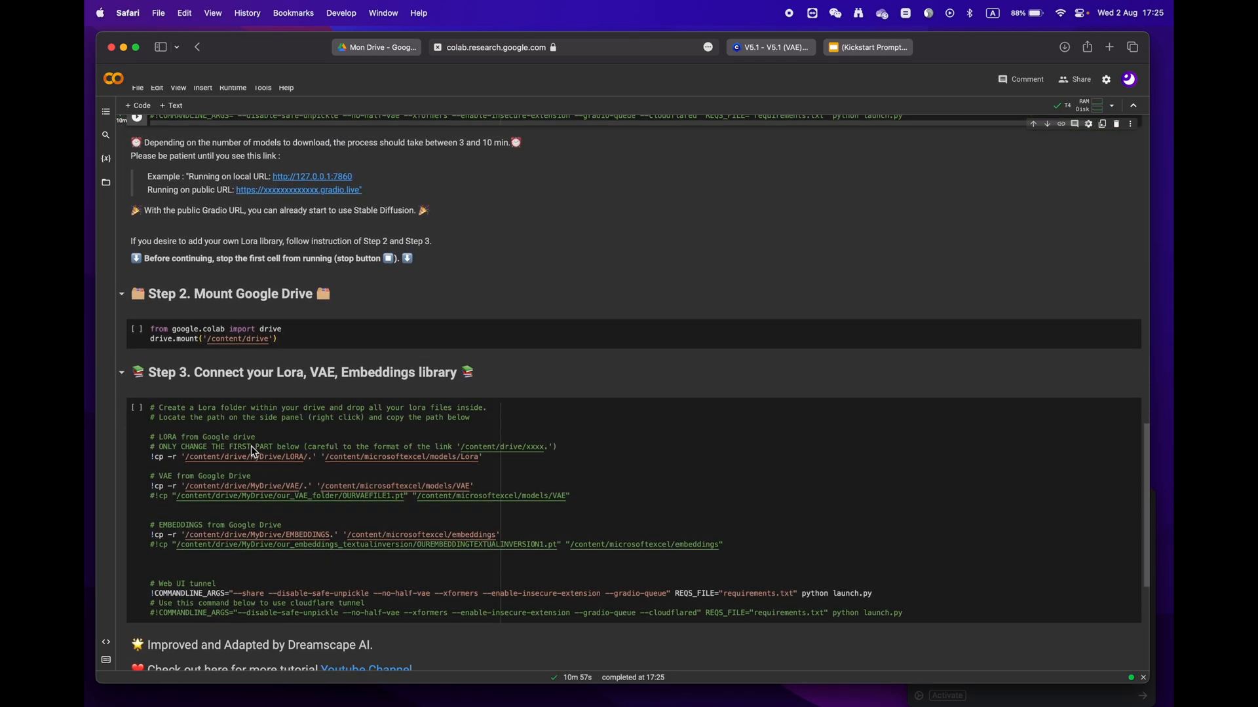
Run Step 2 and grant Drive access so it reports Mounted at /content/drive
scroll(down, 3)
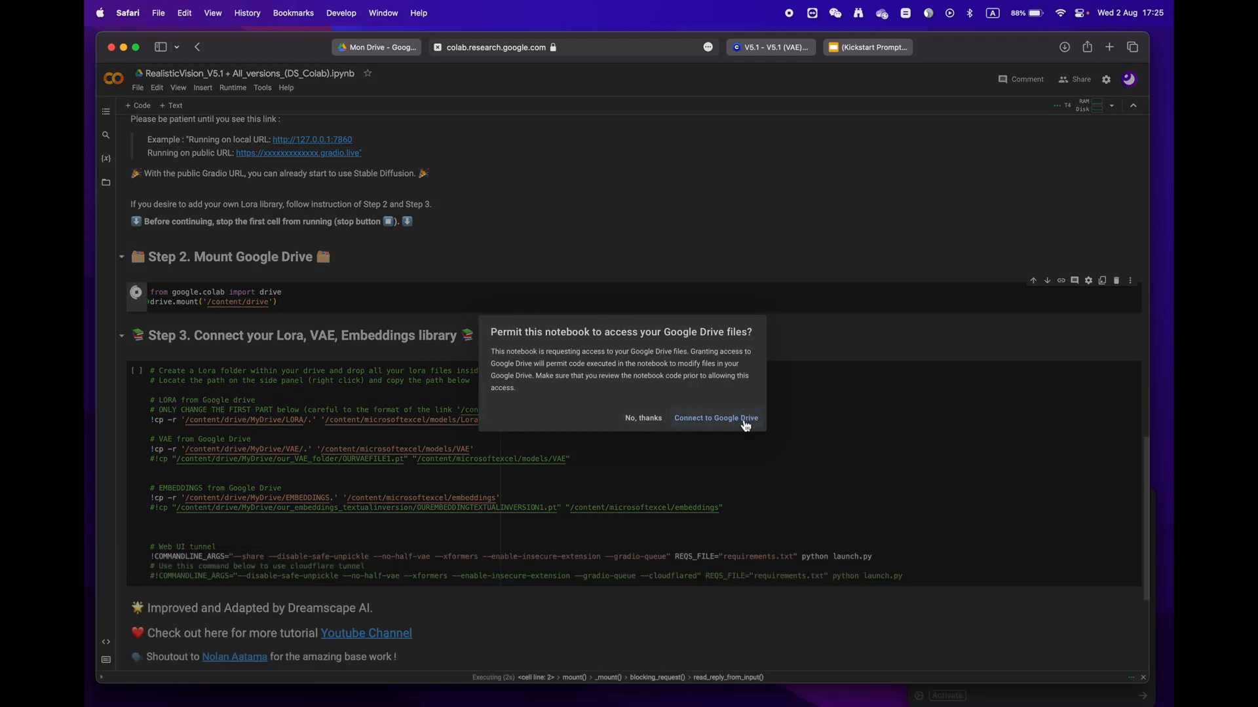
click(716, 418)
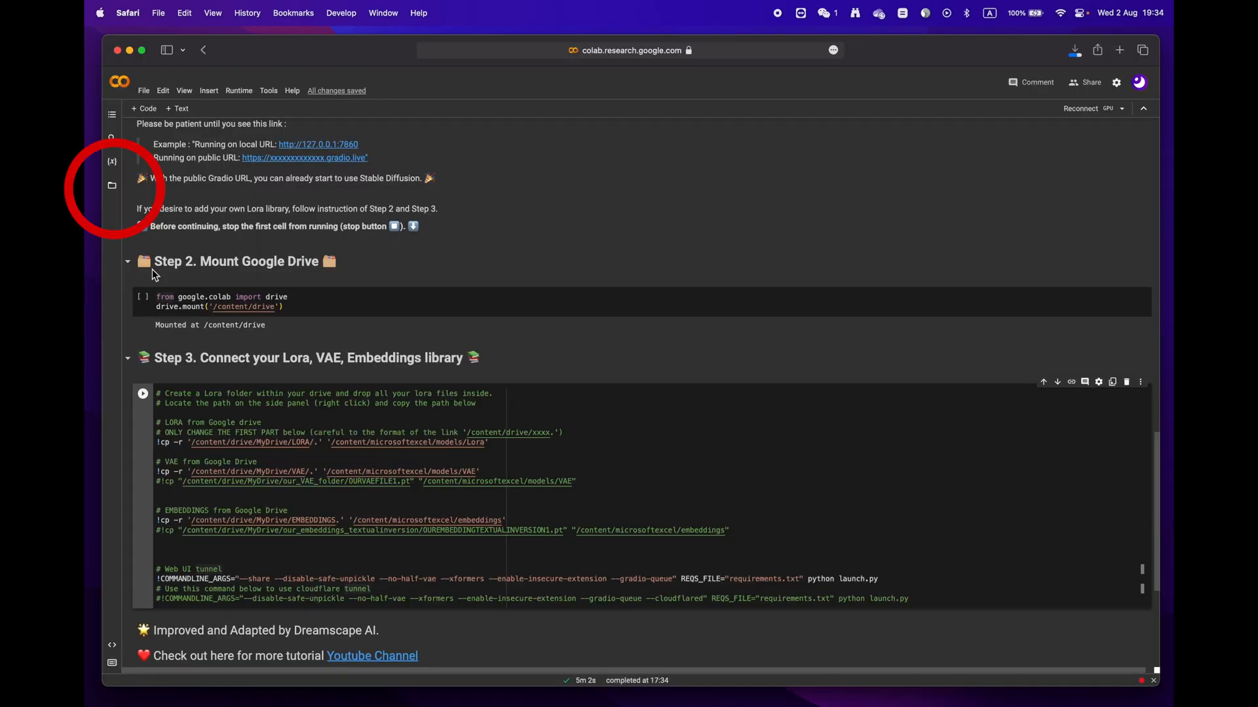
Copy the MyDrive LORA folder path from the Files sidebar into Step 3's cp command
click(112, 184)
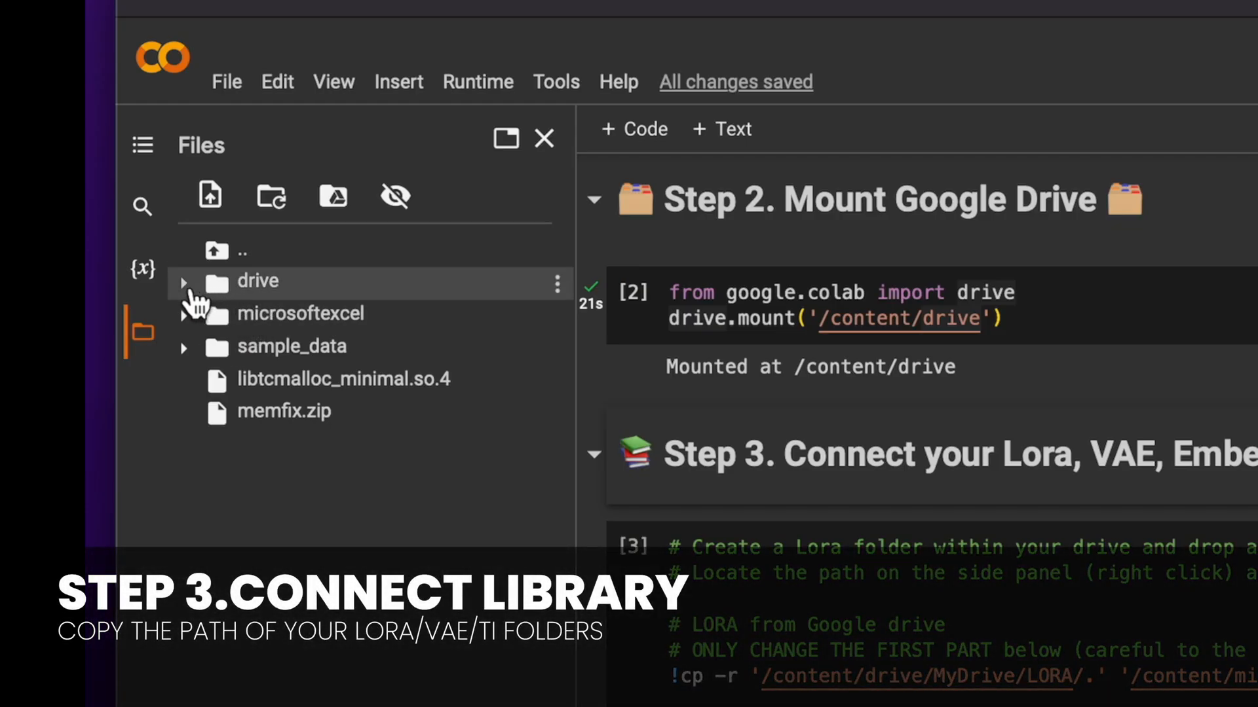
click(184, 280)
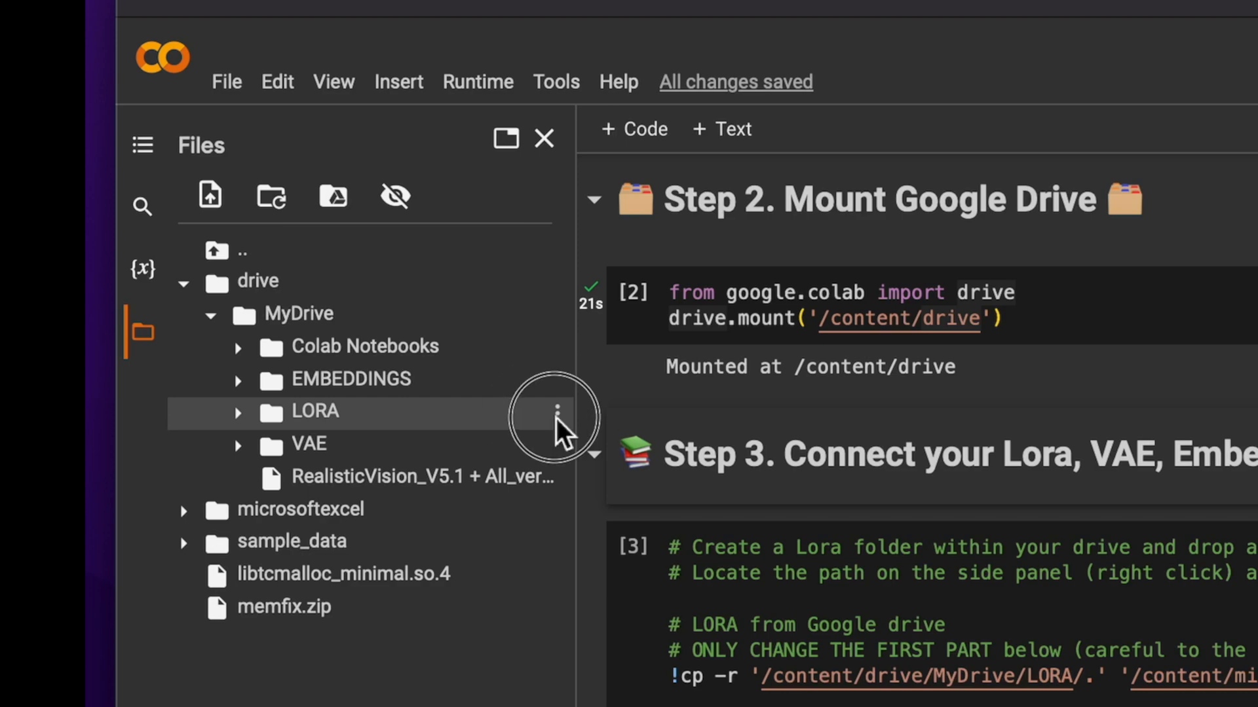
click(557, 411)
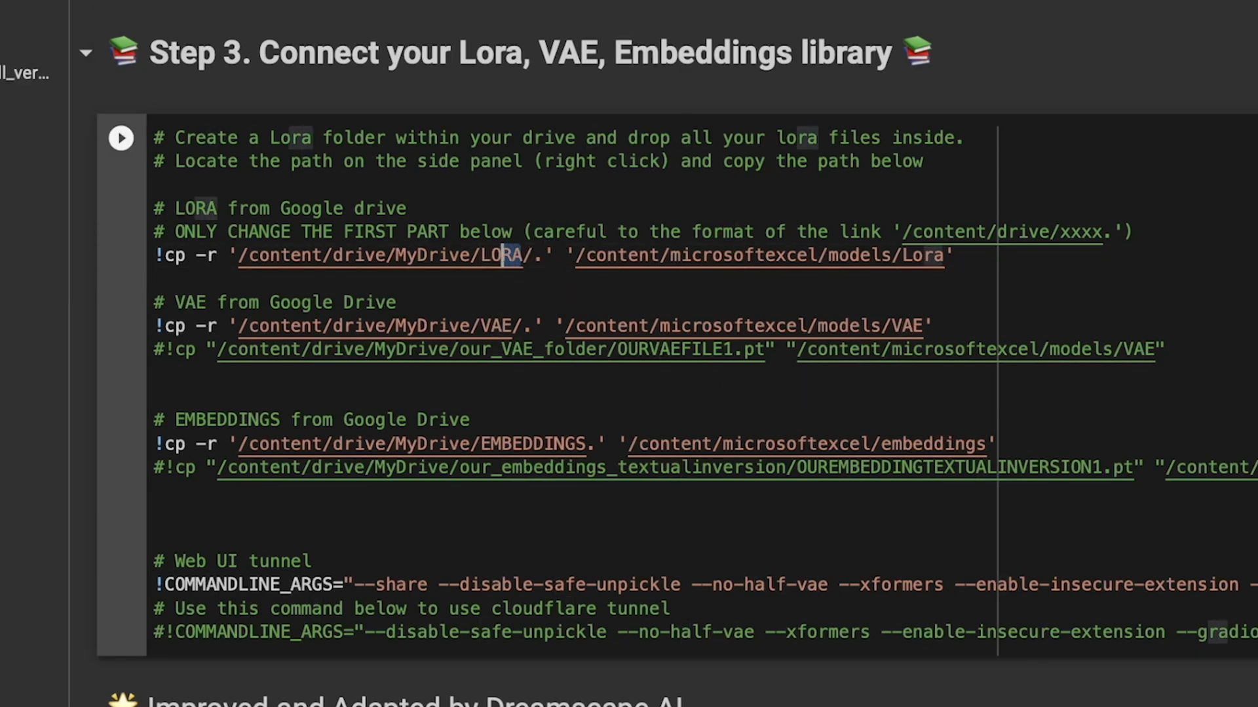
double_click(377, 255)
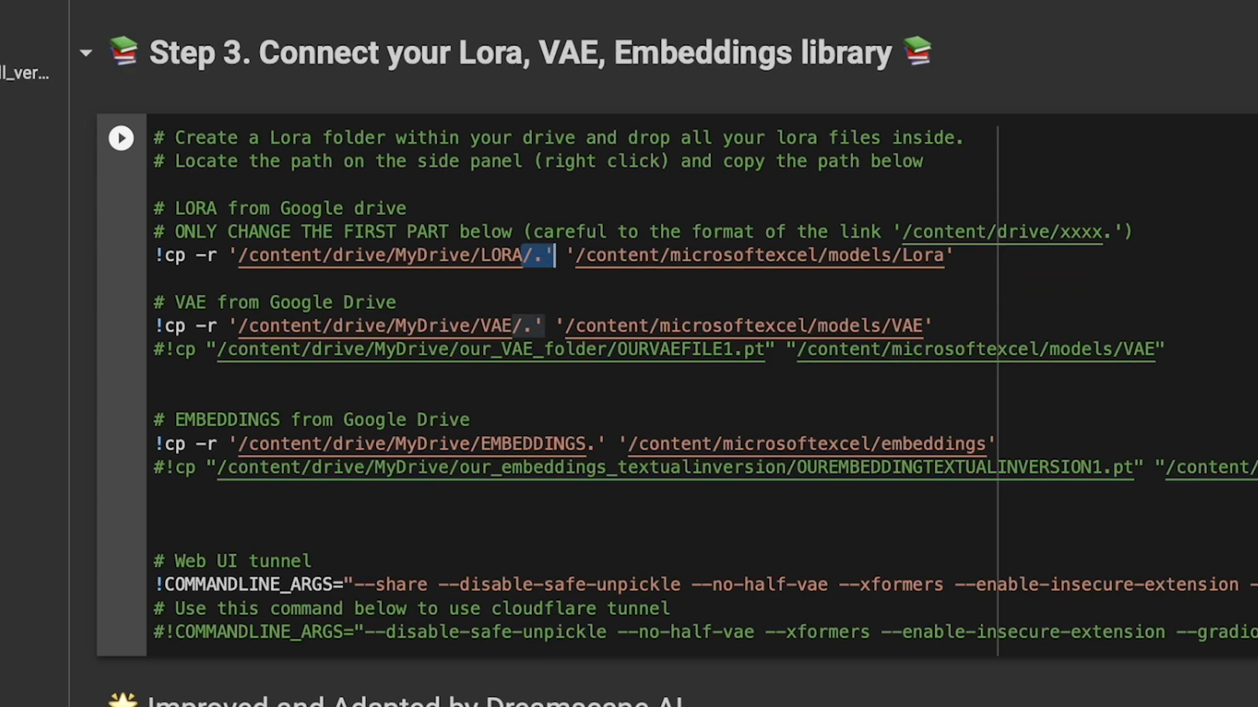
mouse_move(690, 462)
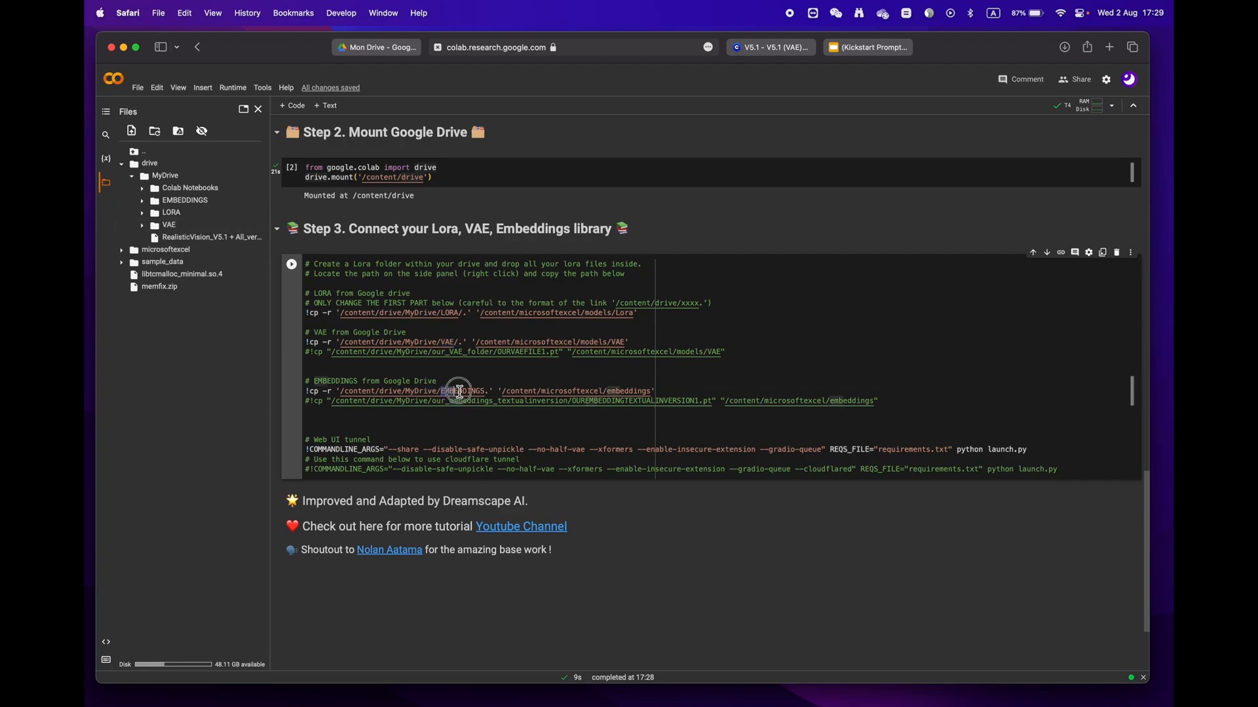
Finish the EMBEDDINGS path, run Step 3 and follow its new gradio.live link
double_click(457, 390)
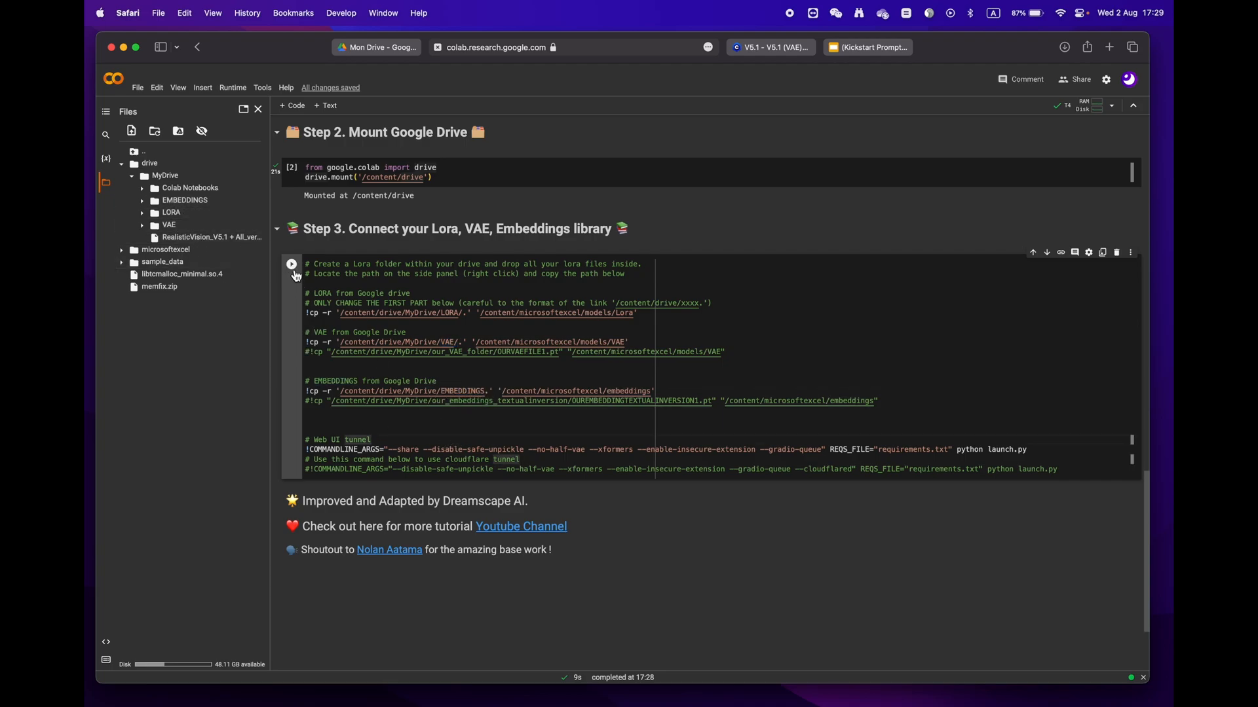
click(291, 264)
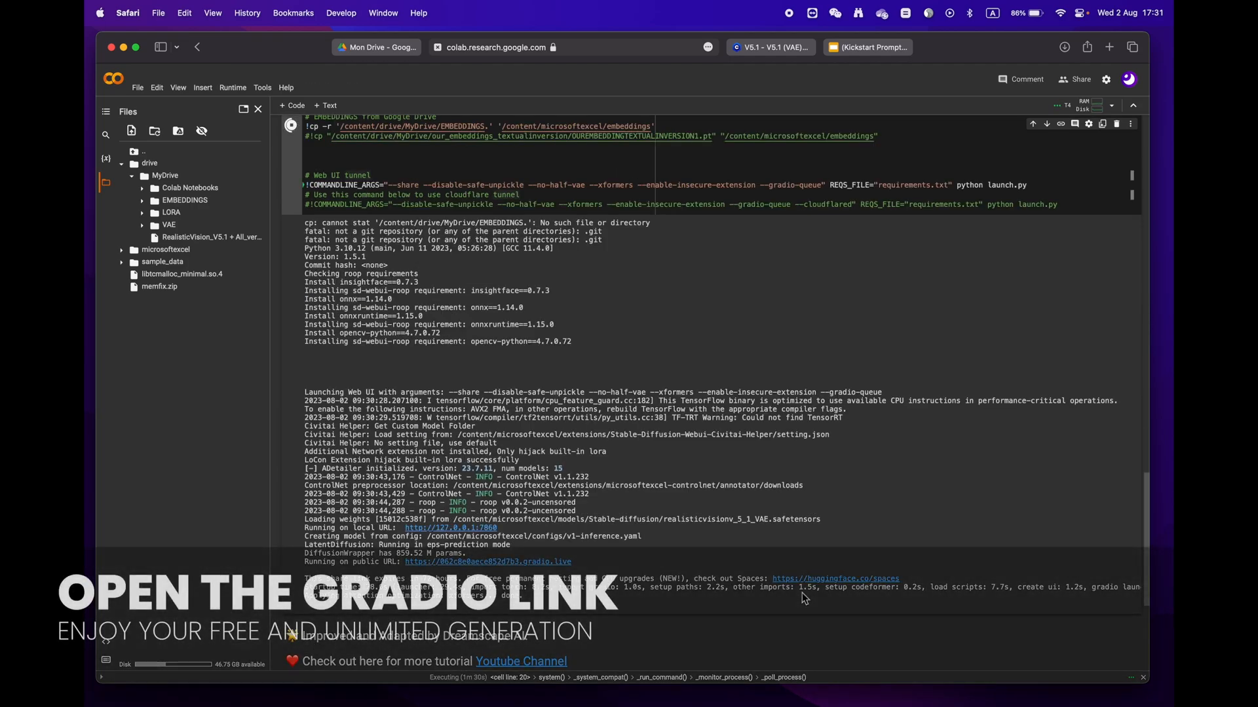
click(487, 562)
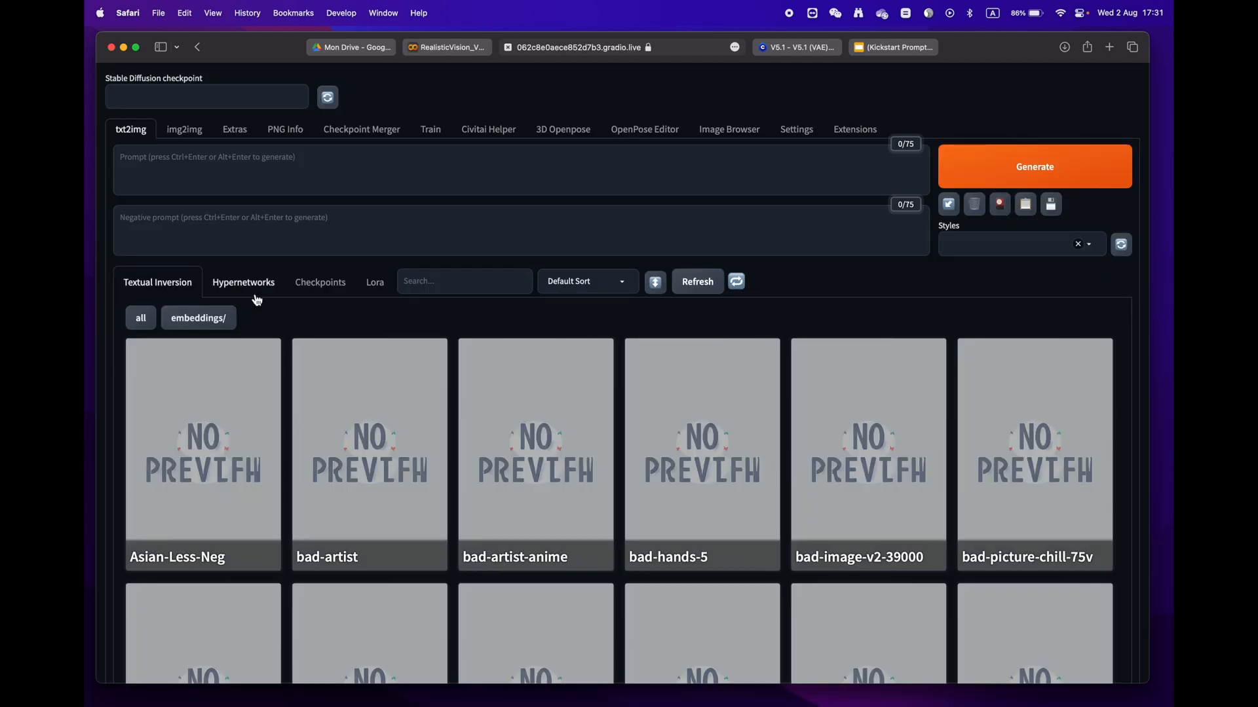
Add the add_detail LoRA from the loaded Lora library to the prompt
click(373, 282)
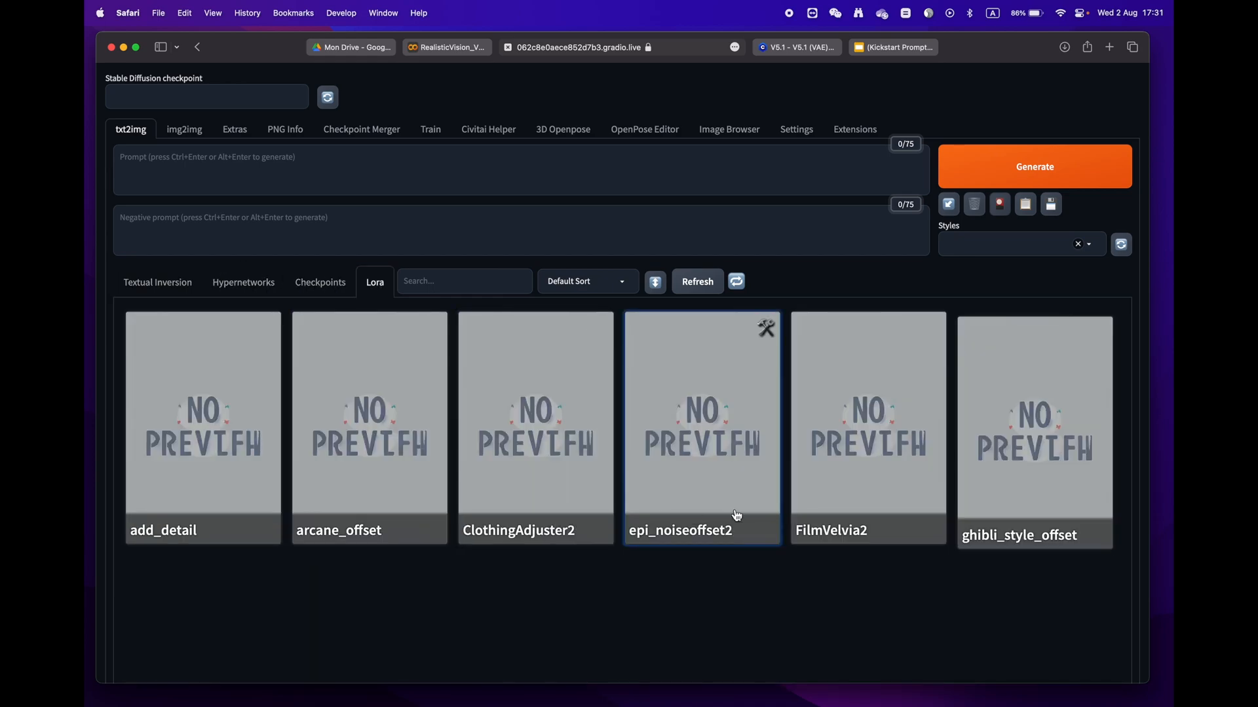
click(202, 424)
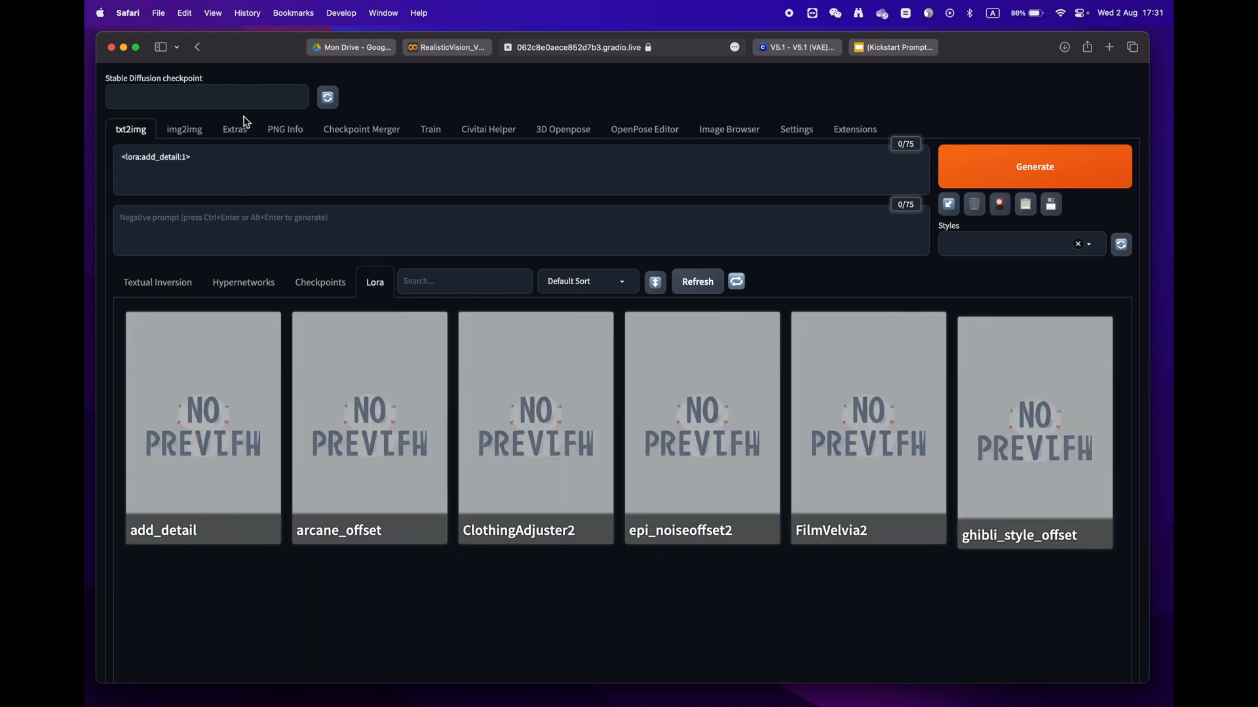